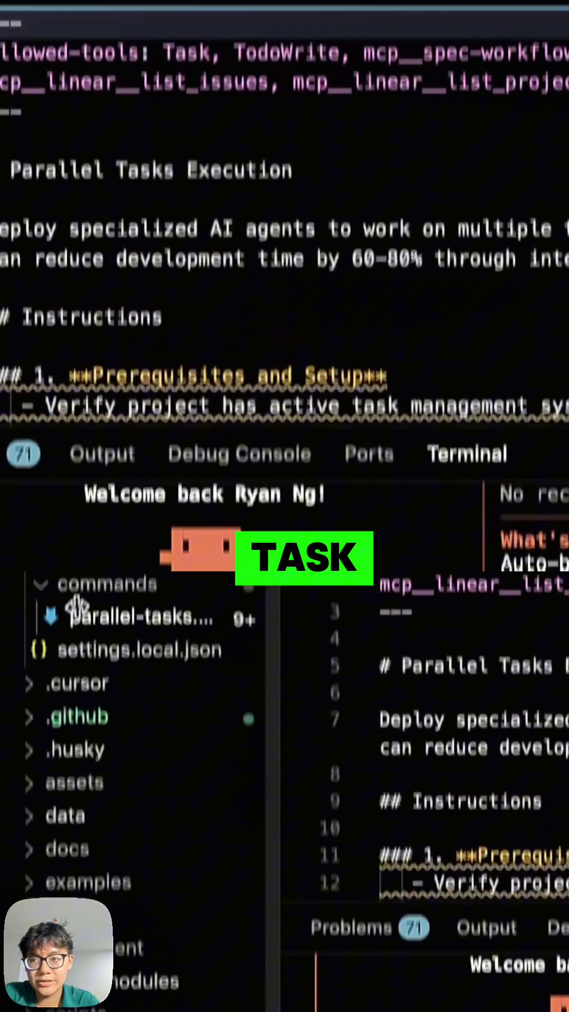
Browse the .claude/commands folder in the explorer to see the project's command files
{"action": "scroll", "scroll_direction": "down", "scroll_amount": 3}
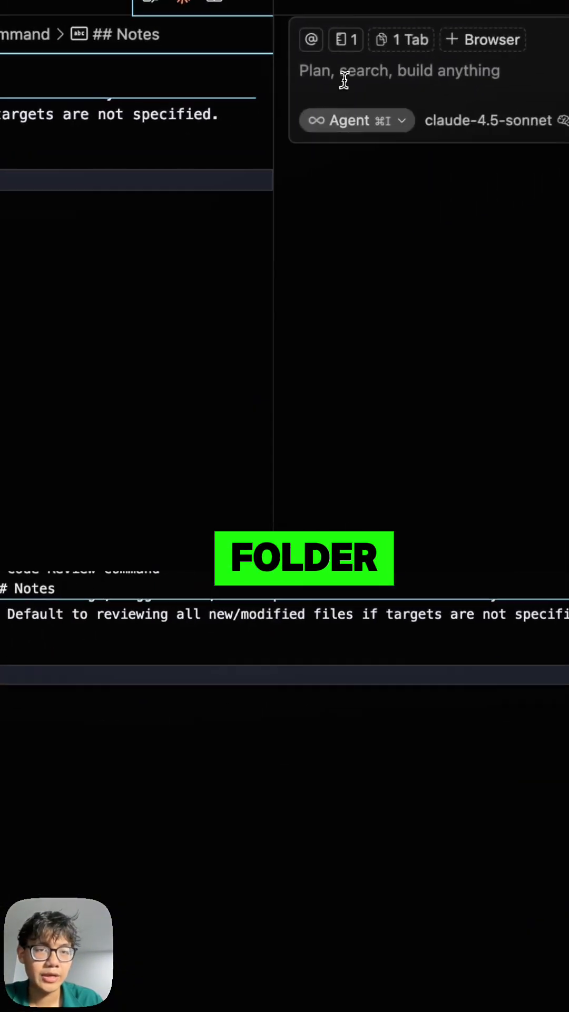
{"action": "type", "text": "/"}
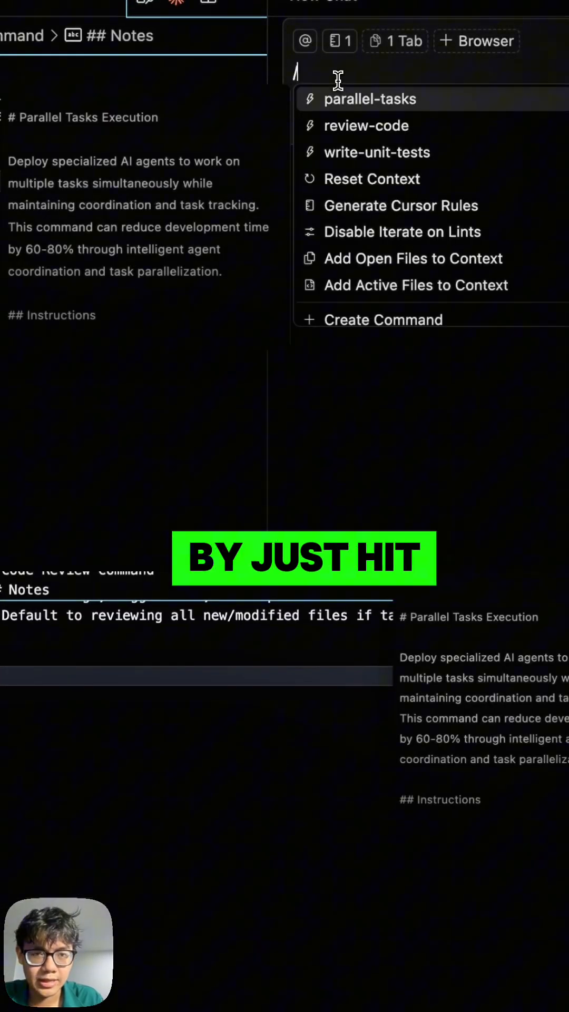
{"action": "type", "text": "re"}
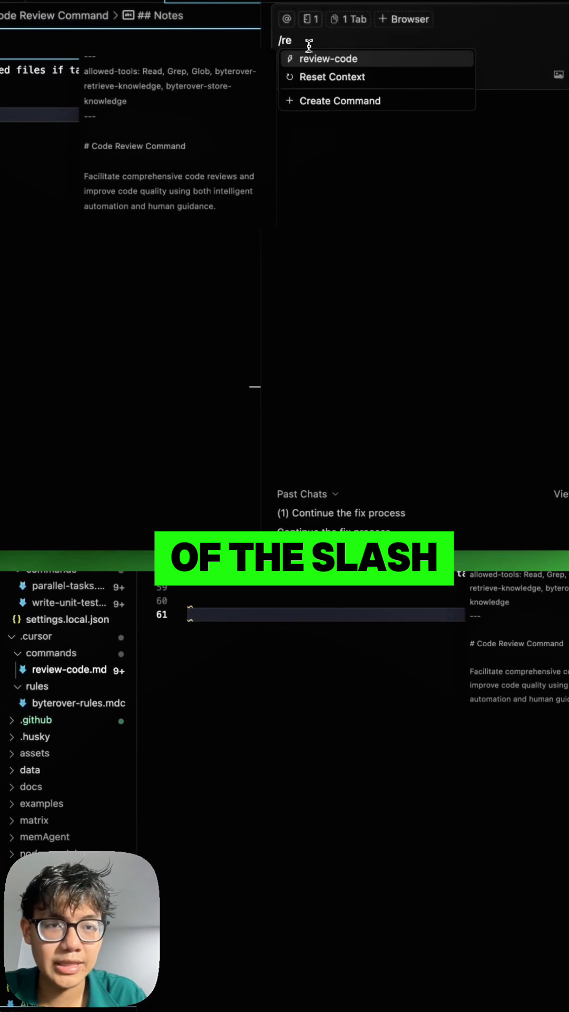
{"action": "left_click", "coordinate": [328, 59]}
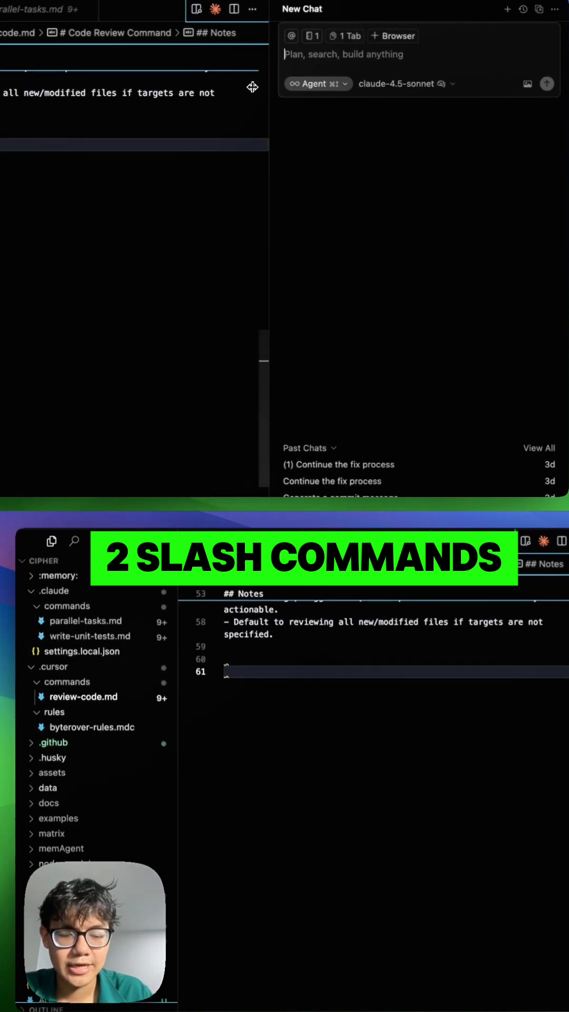
Enter / in the chat input to list parallel-tasks, review-code and write-unit-tests commands
{"action": "type", "text": "/"}
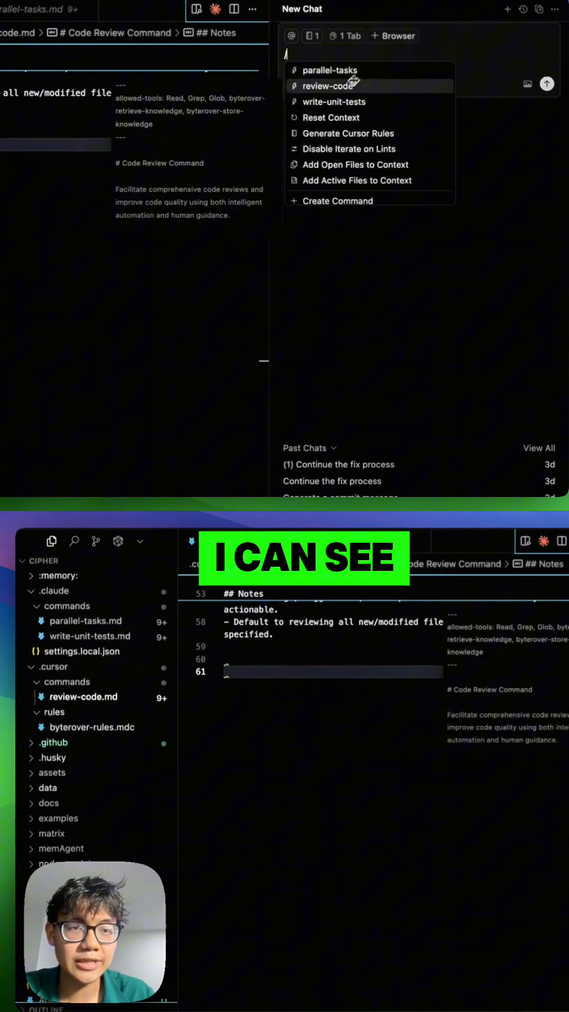